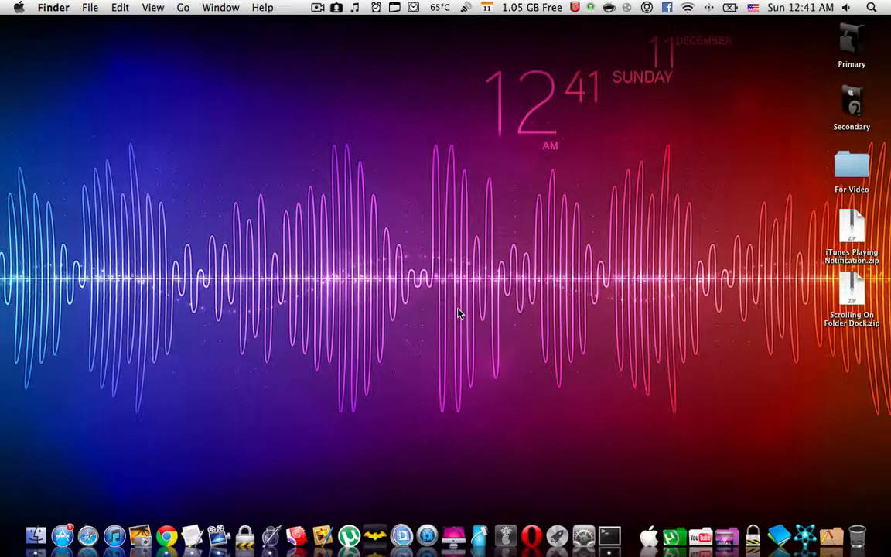
mouse_move(801, 229)
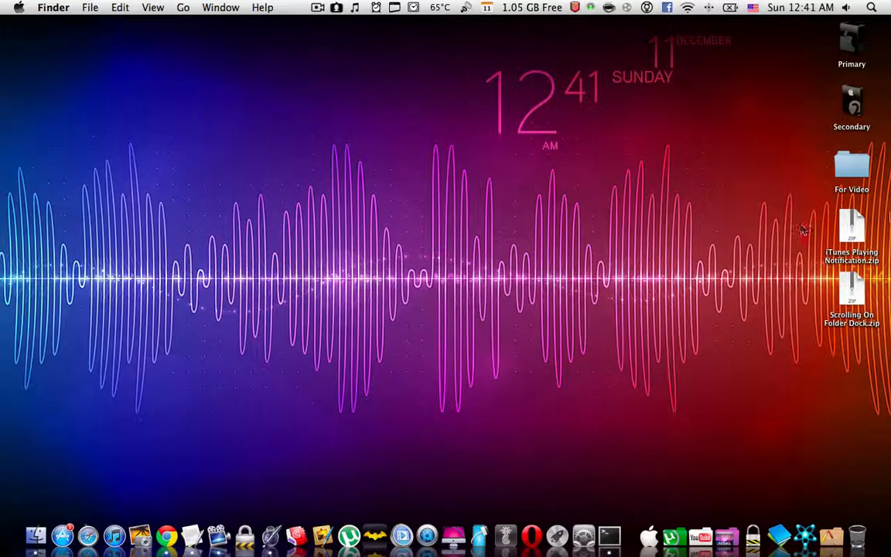
Unzip iTunes Playing Notification.zip so its folder lands on the desktop, then deselect.
click(851, 240)
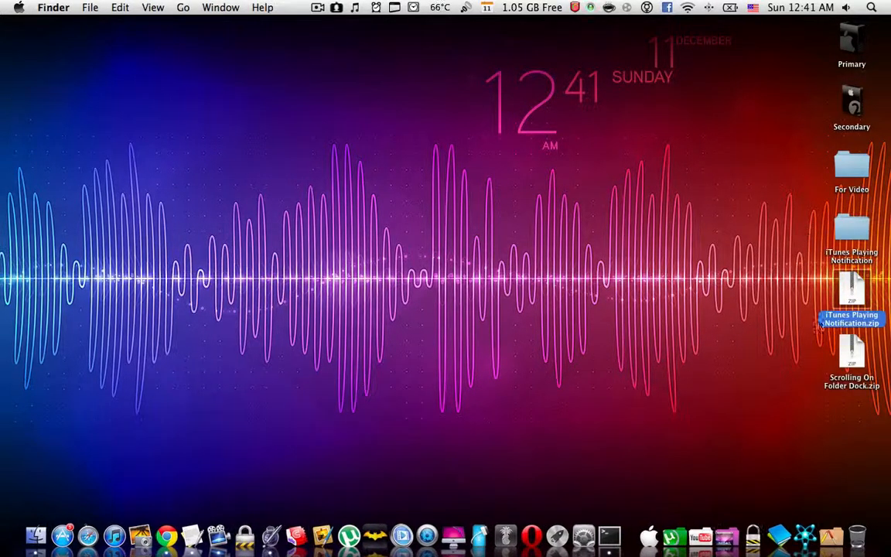
click(787, 319)
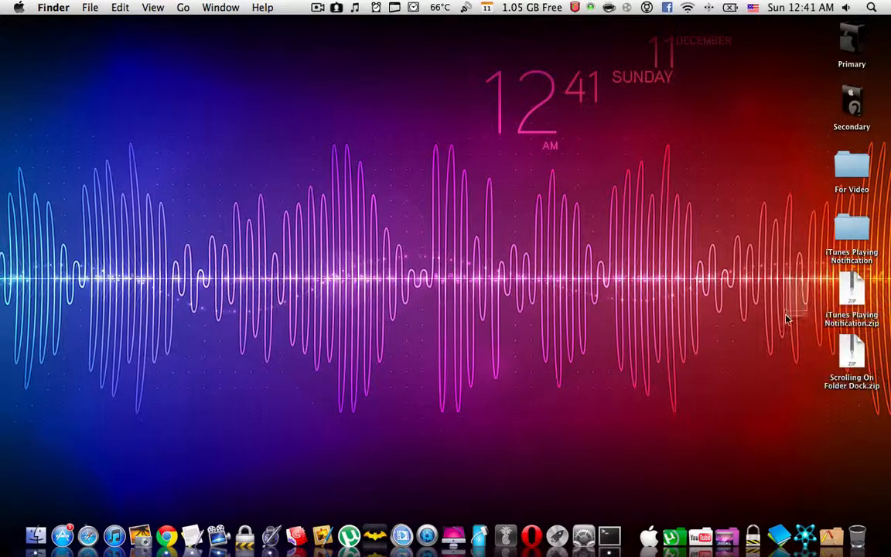
mouse_move(807, 337)
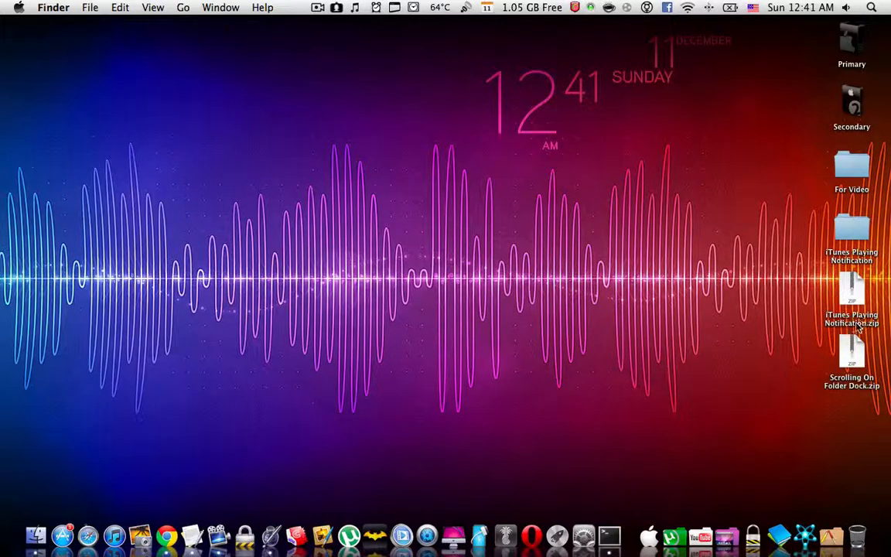
Open the iTunes Playing Notification folder and preview To Enable.rtf's defaults write command.
double_click(851, 250)
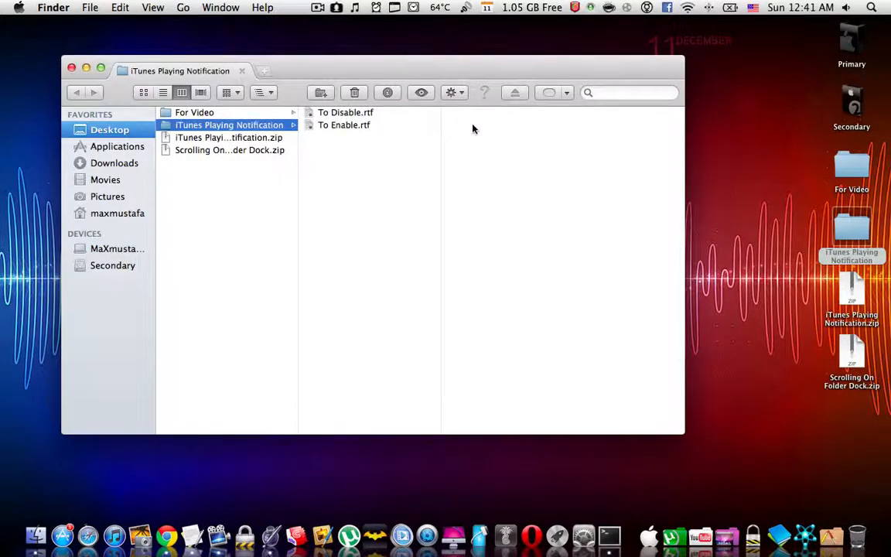
click(345, 124)
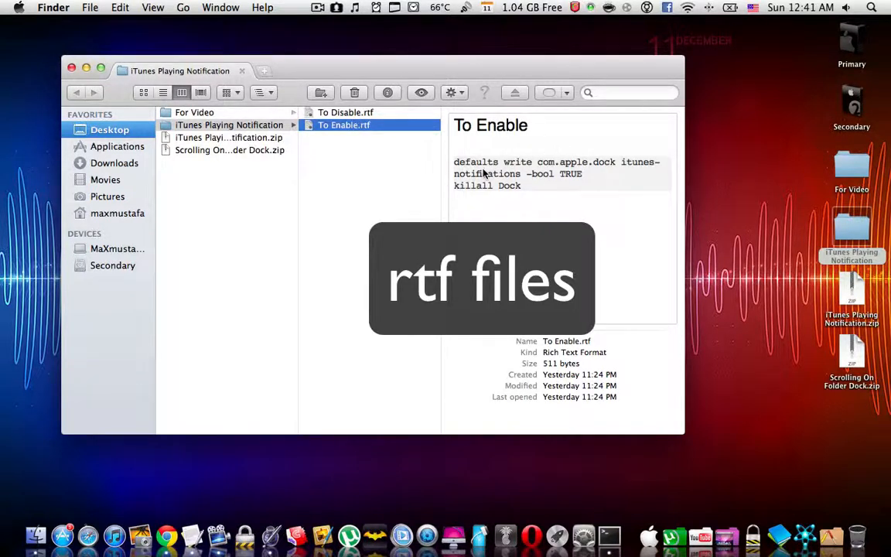
click(346, 111)
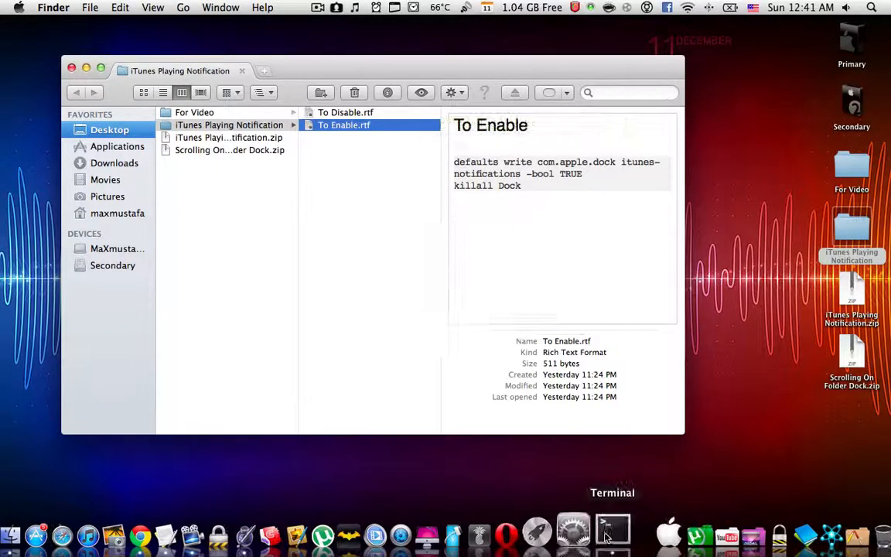
Start a Terminal session and open To Enable.rtf in TextEdit beside it for copying.
click(612, 530)
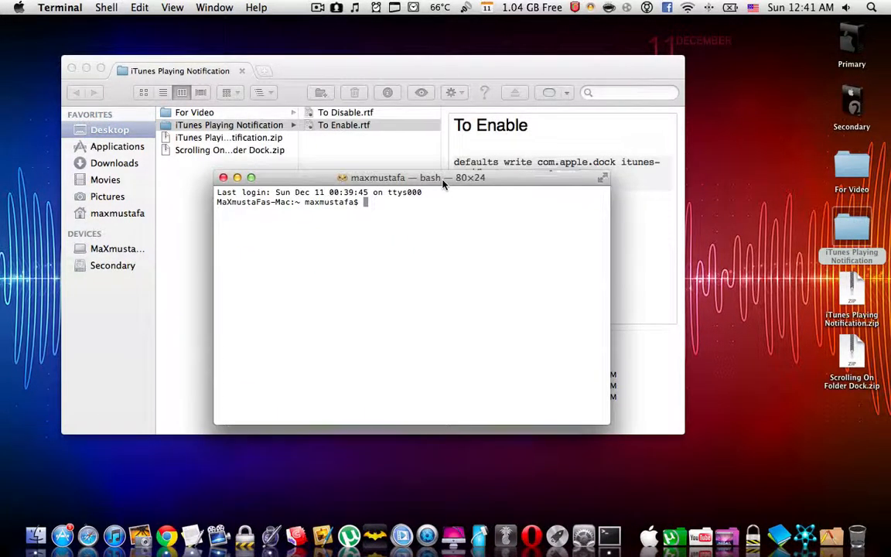
click(343, 124)
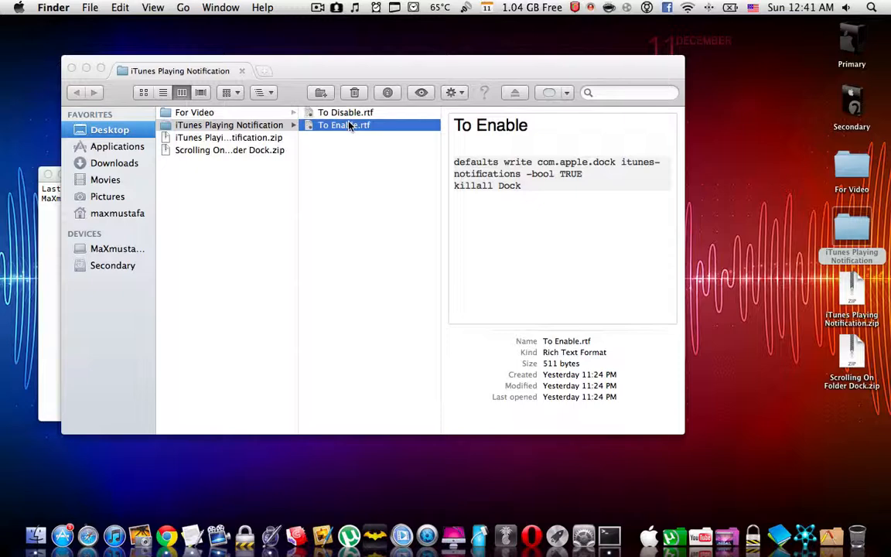
double_click(342, 123)
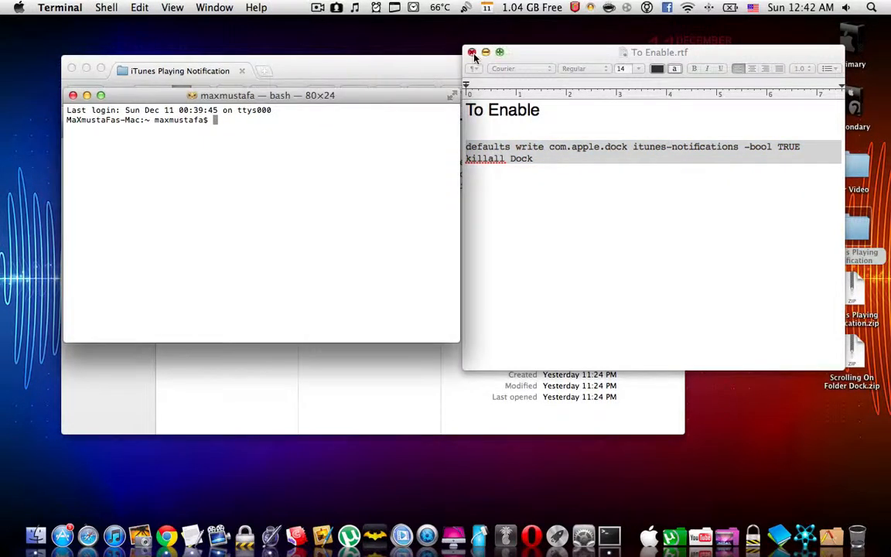
mouse_move(114, 532)
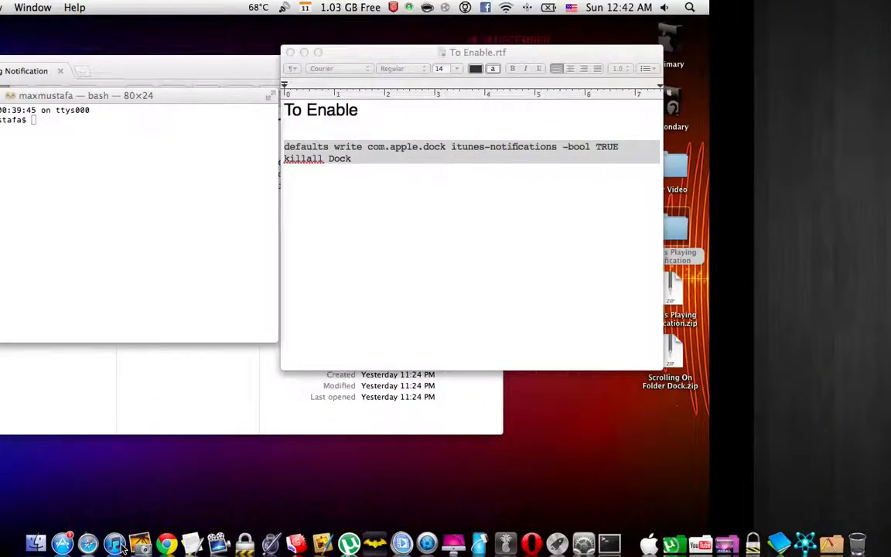
Browse the iTunes Music library down to Egypt Central, then return to Terminal.
click(116, 541)
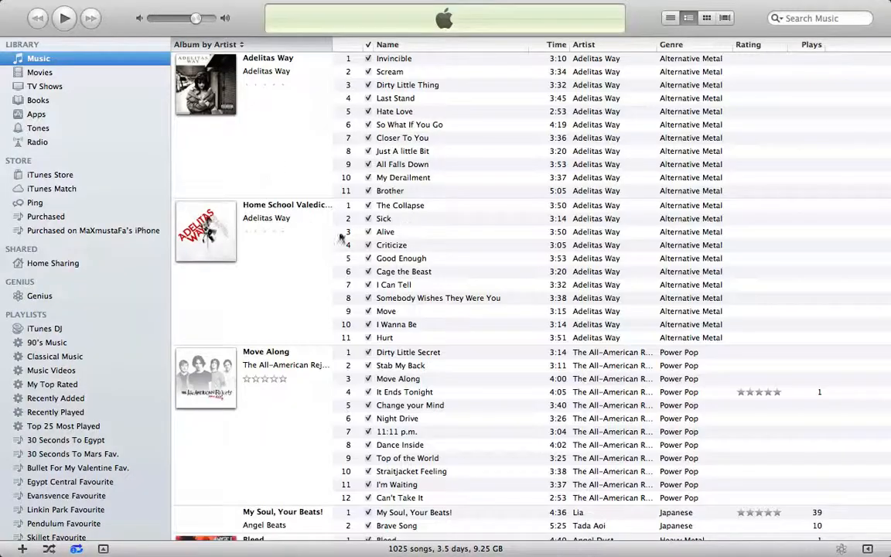
scroll(down, 3)
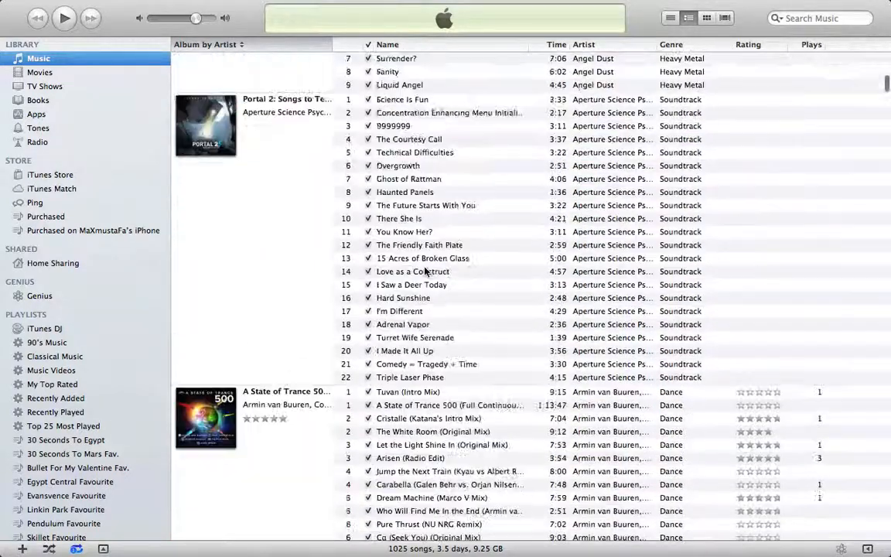
scroll(down, 3)
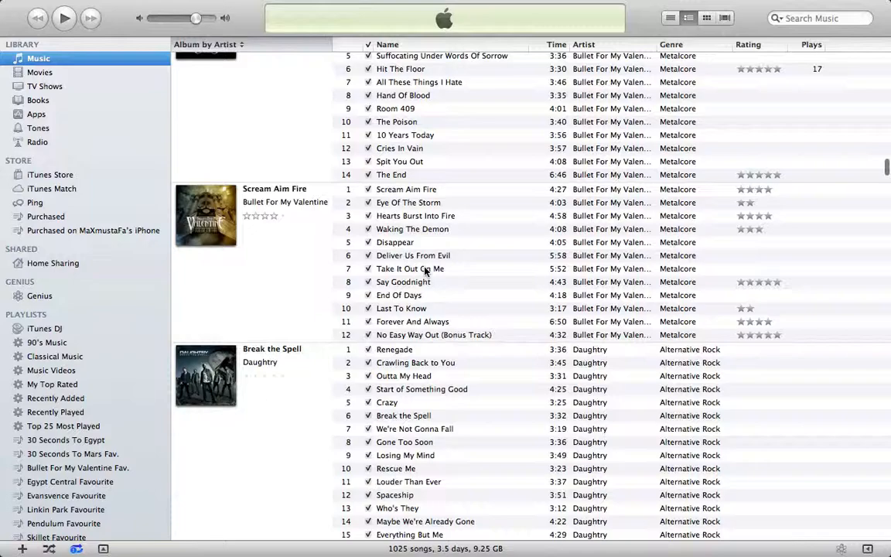
scroll(down, 3)
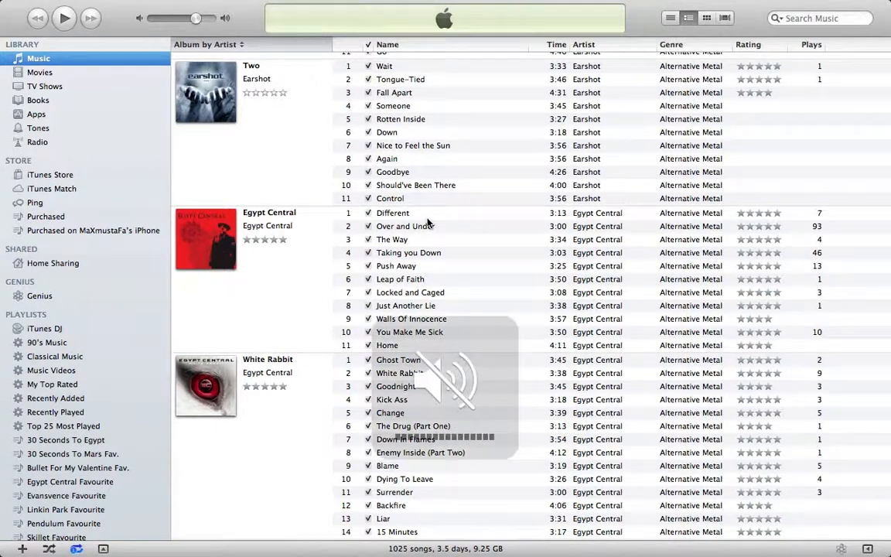
click(406, 226)
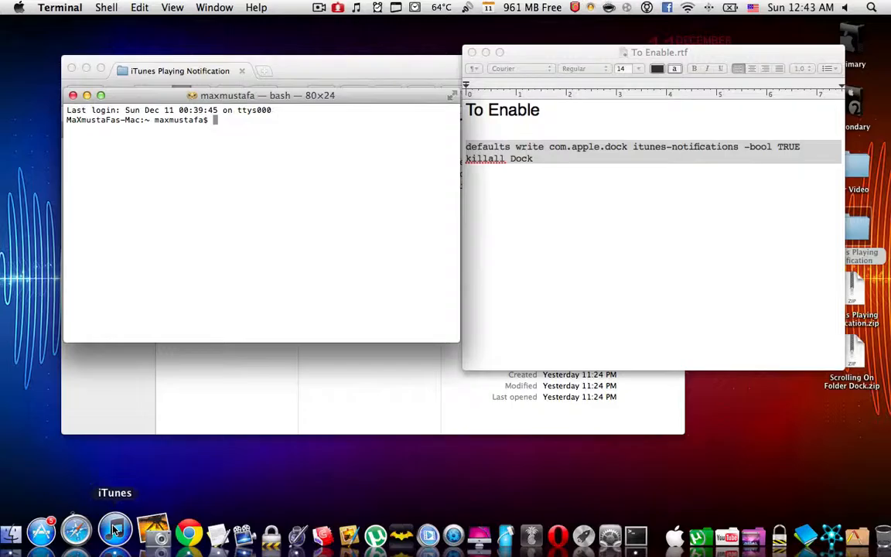
Play Egypt Central's 'Over and Under' in iTunes to trigger the now-playing notification.
click(115, 528)
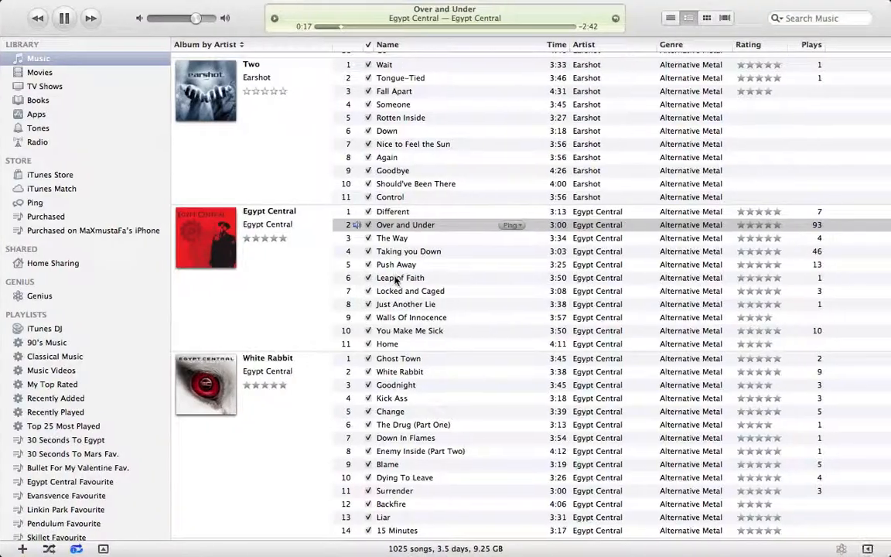
double_click(408, 251)
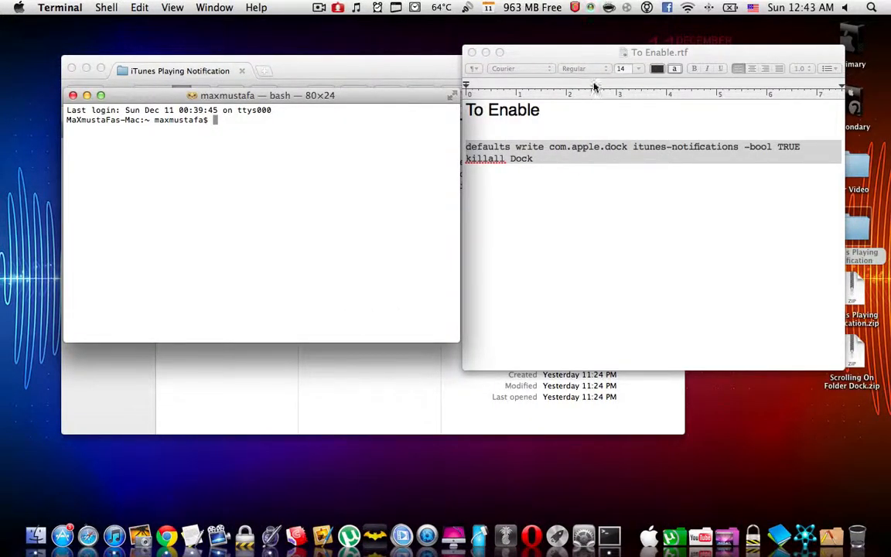
mouse_move(560, 152)
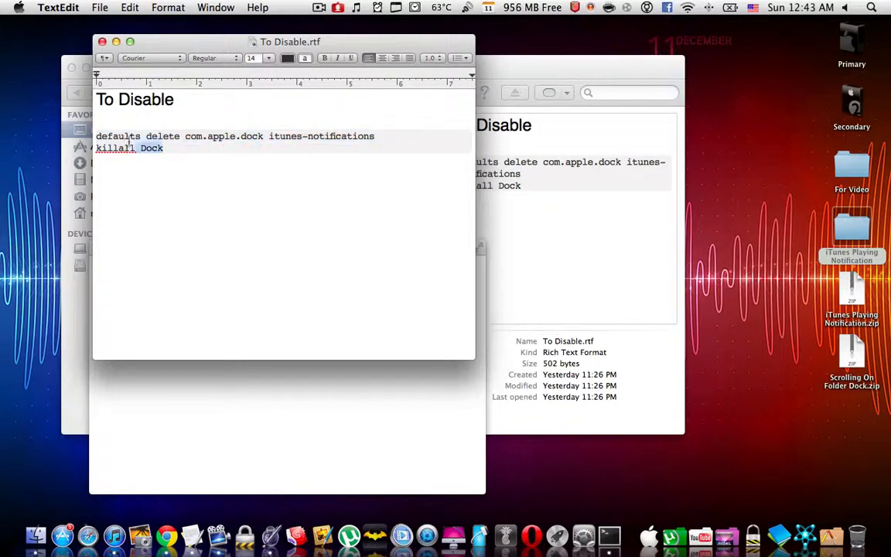
Select the To Disable command lines, then close the To Disable document.
triple_click(130, 148)
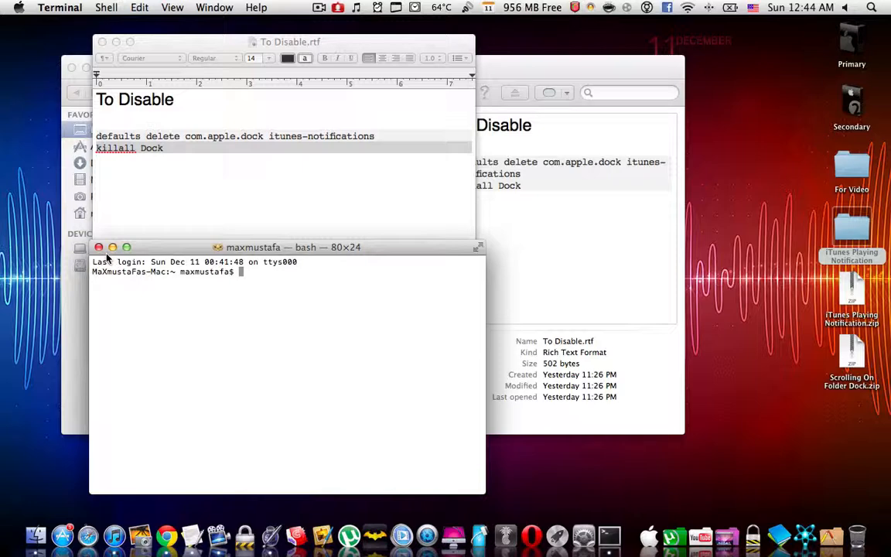
click(99, 247)
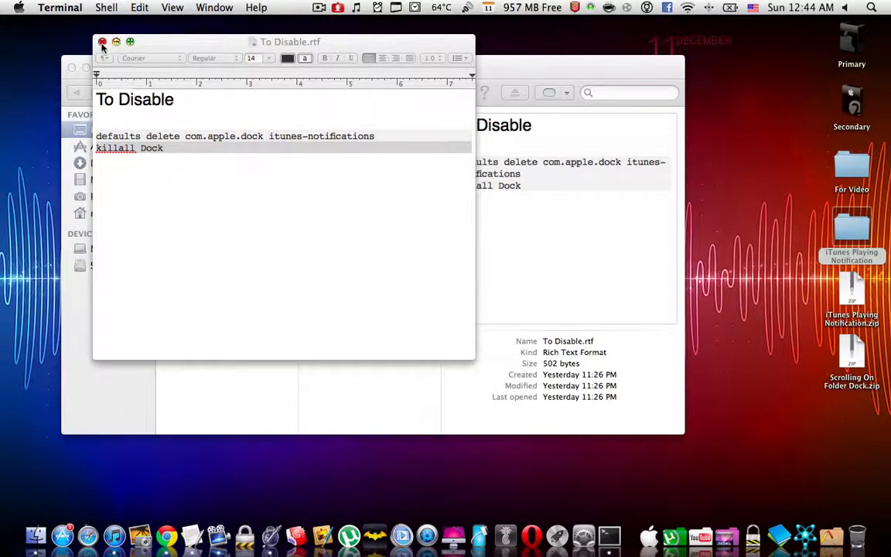
click(99, 42)
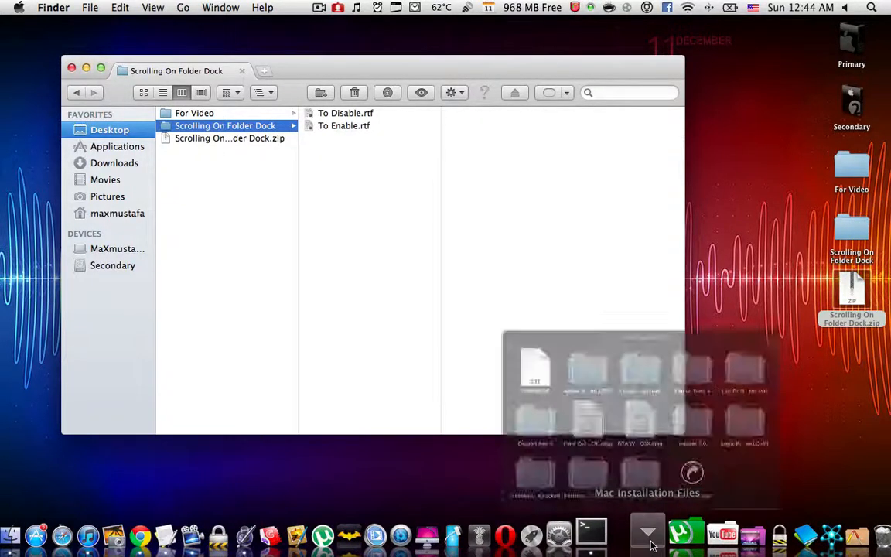
Dismiss the Dock folder stack and select To Enable.rtf in the Scrolling On Folder Dock folder.
click(646, 535)
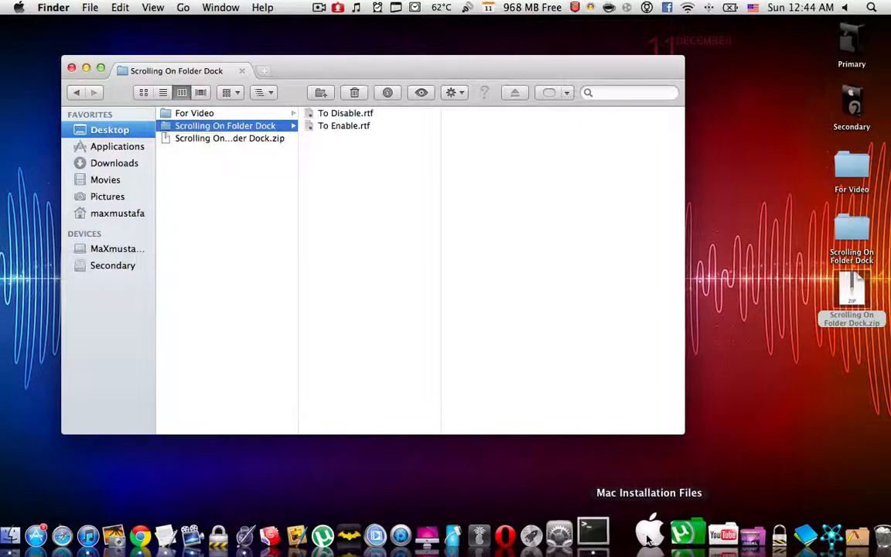
click(648, 531)
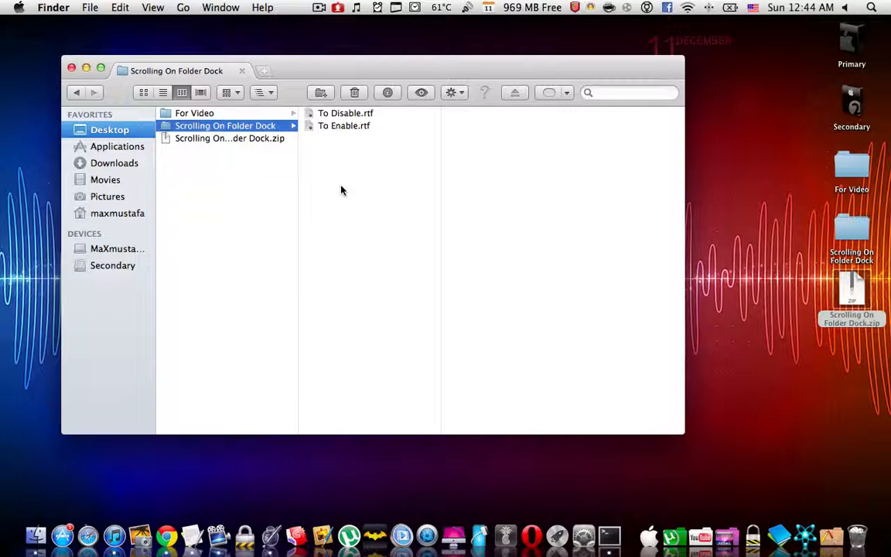
click(643, 532)
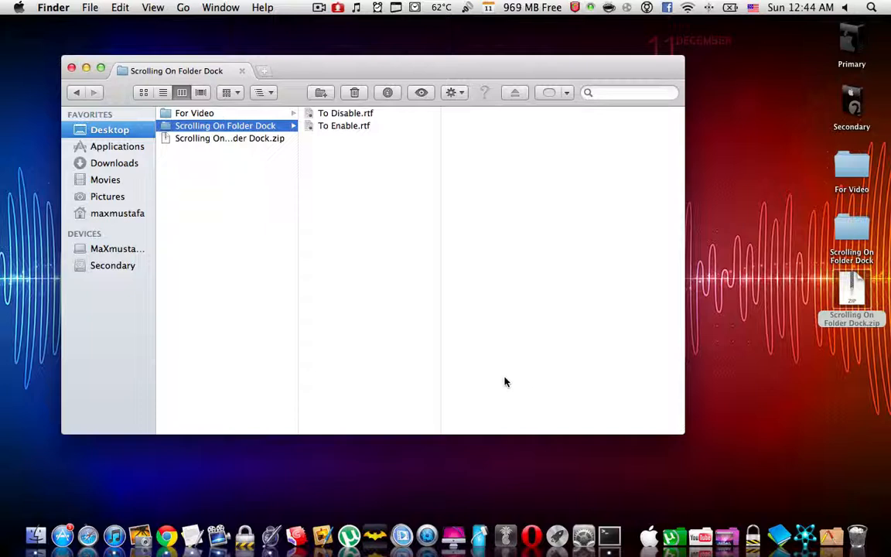
click(343, 126)
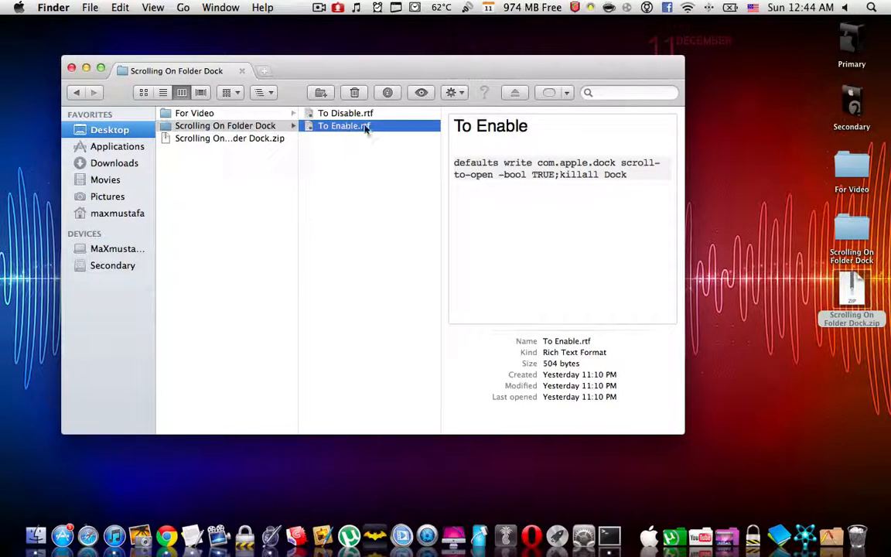
Open the scroll-to-open To Enable.rtf in TextEdit, then return focus to Finder.
double_click(344, 127)
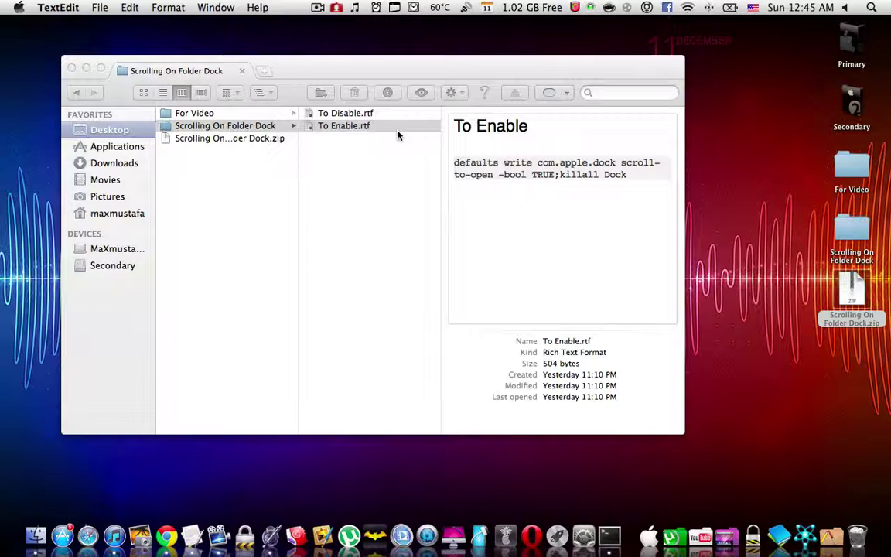
click(344, 125)
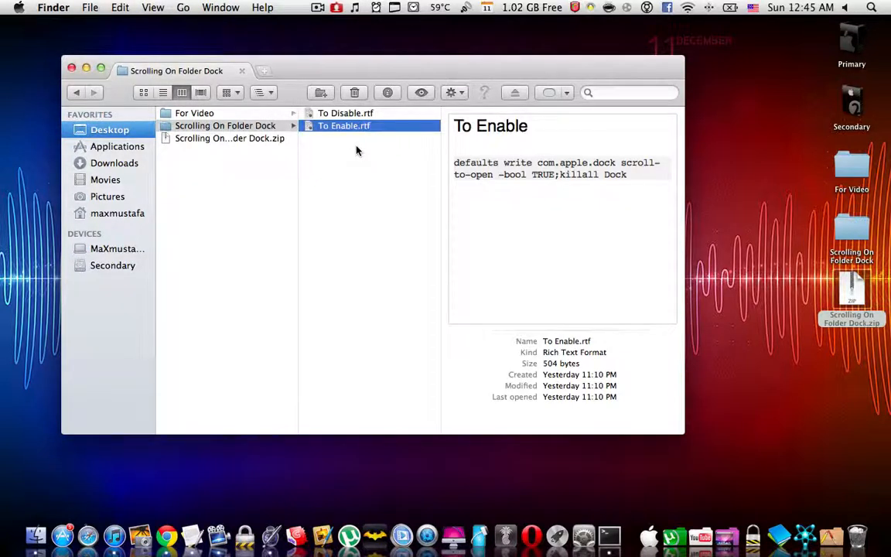